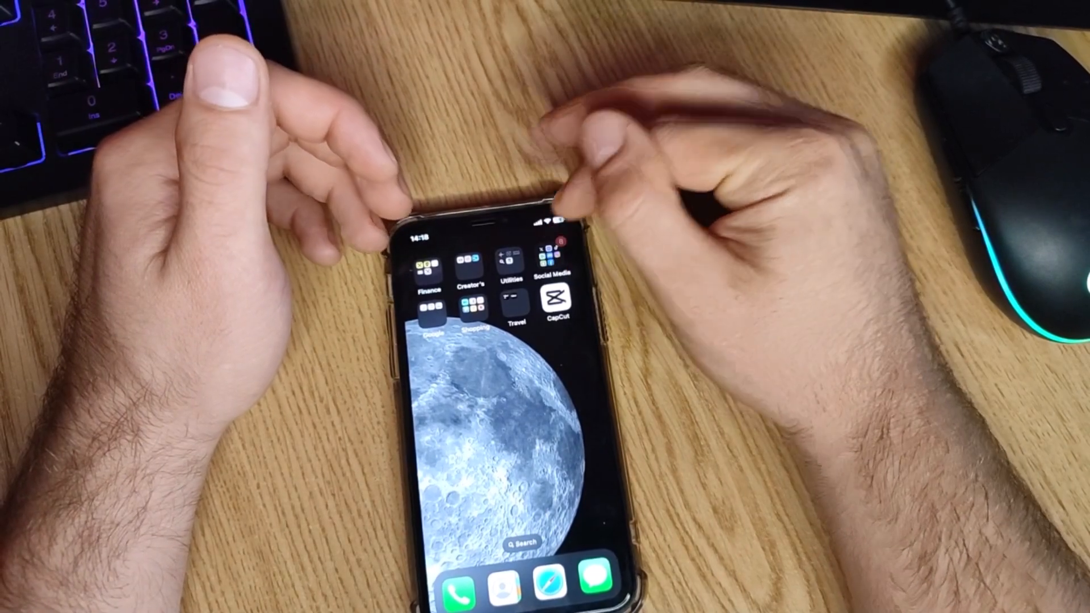
- Launch Instagram from the Social Media folder and land on your profile page
left_click(553, 278)
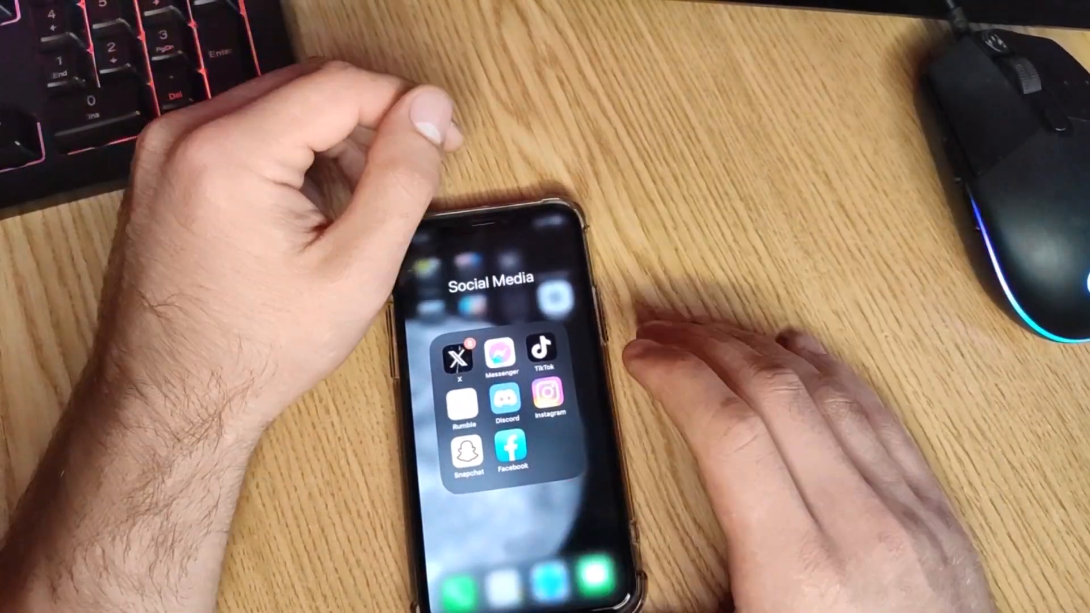
left_click(548, 400)
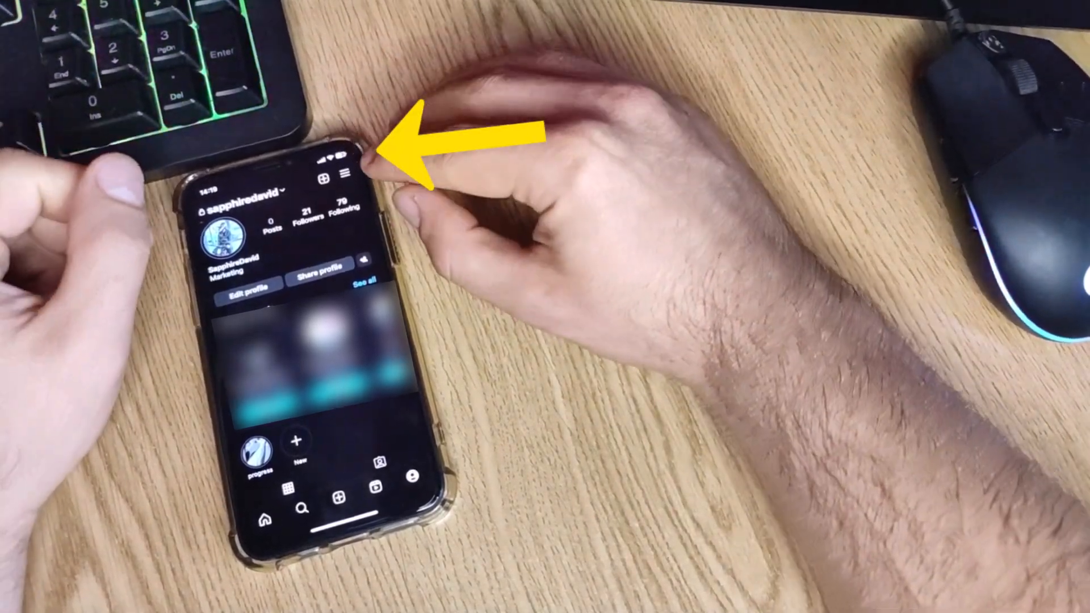
- Reach Settings and privacy from the profile's menu
left_click(345, 175)
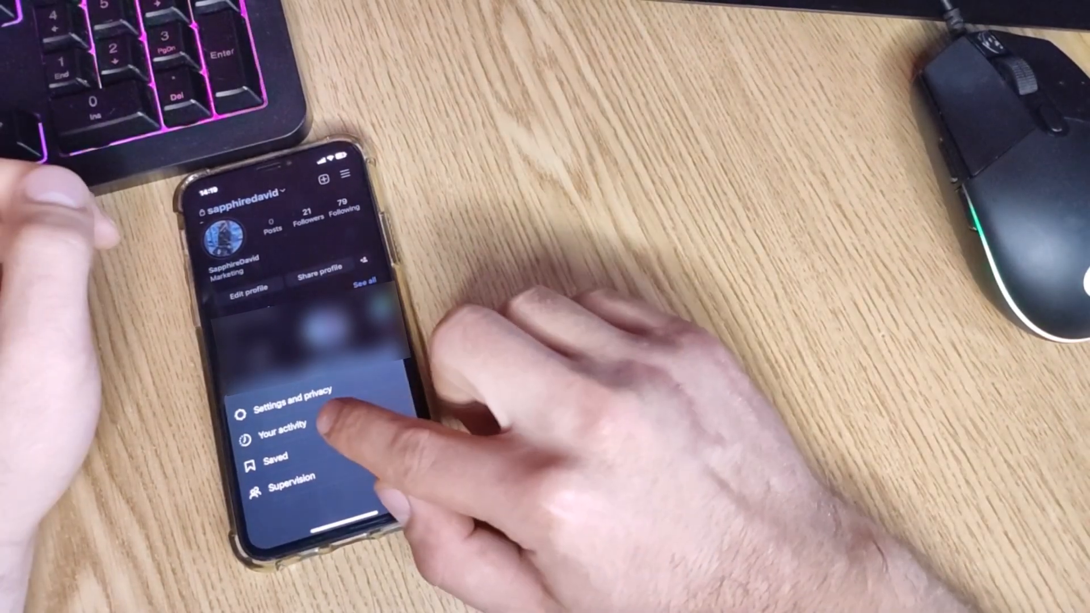
left_click(299, 389)
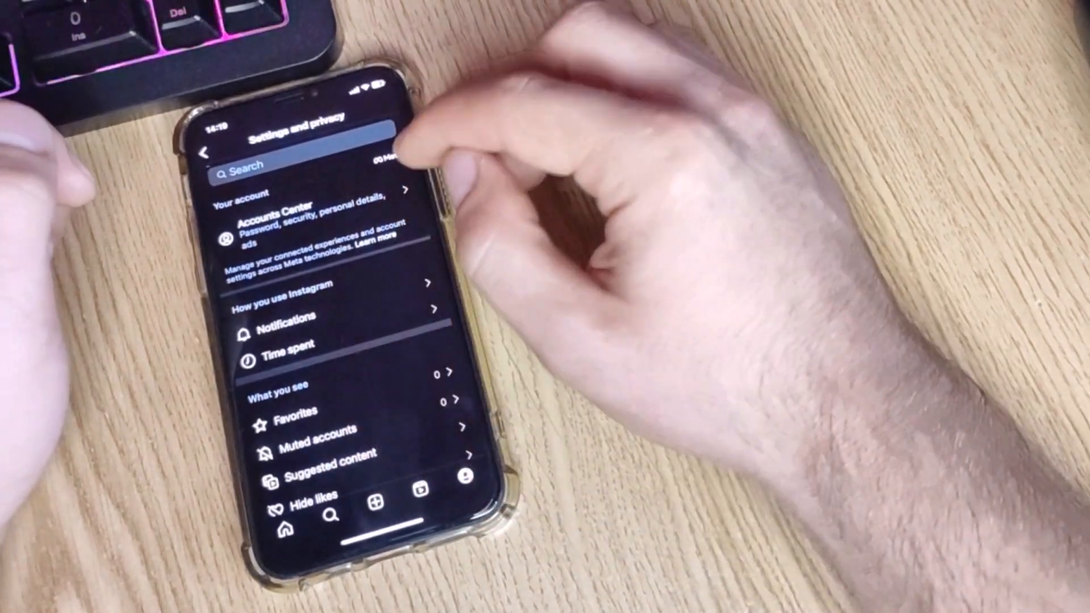
- Go into Accounts Center and reach its Password and security page
left_click(299, 222)
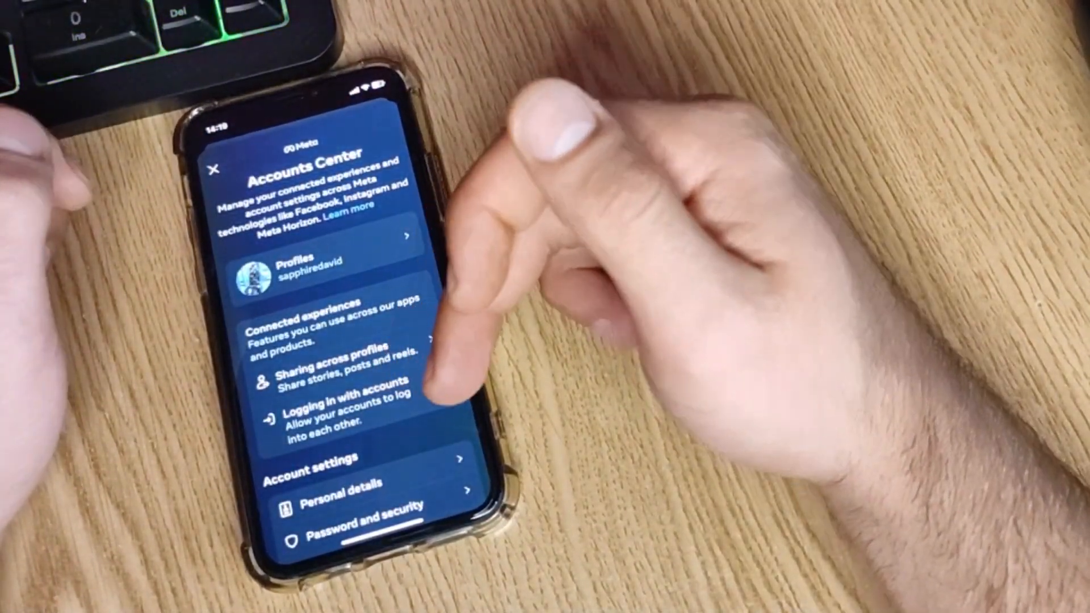
scroll("down", 3)
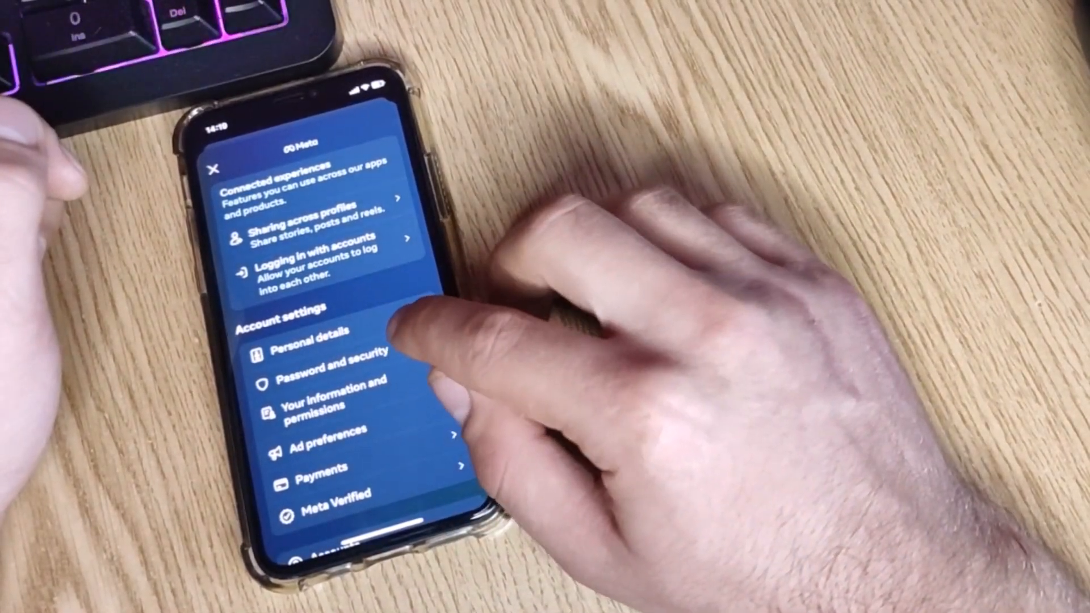
left_click(331, 359)
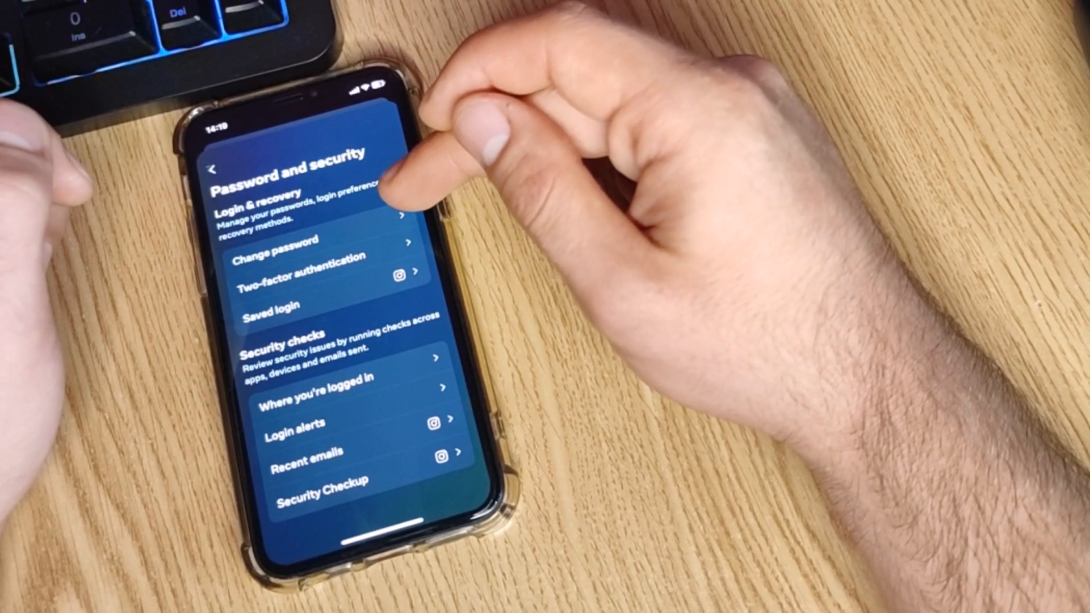
- Begin Change password for the account, then back out and choose Log out
left_click(278, 240)
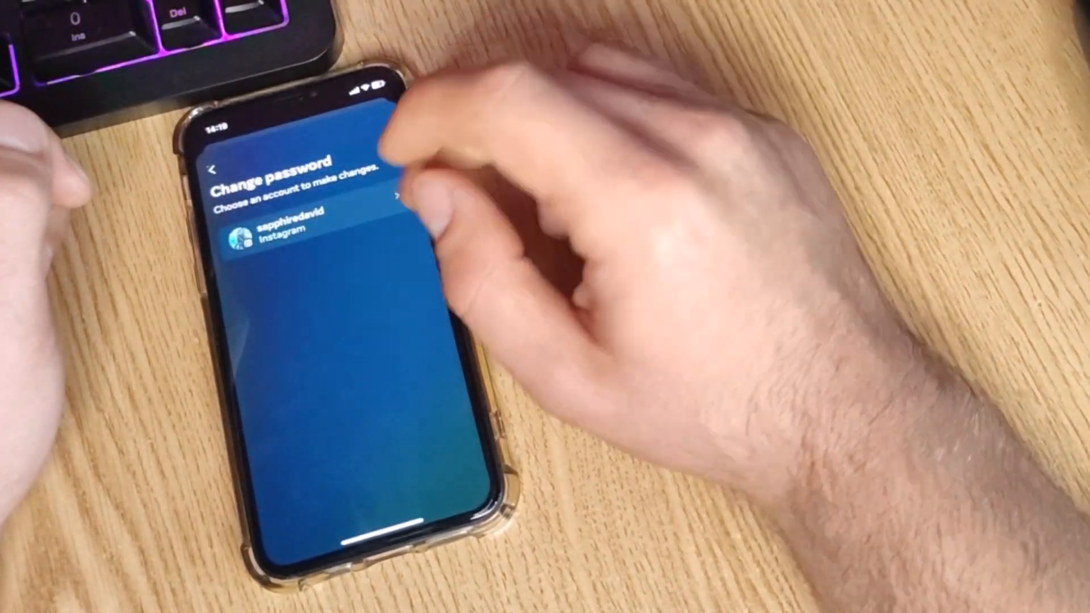
left_click(292, 236)
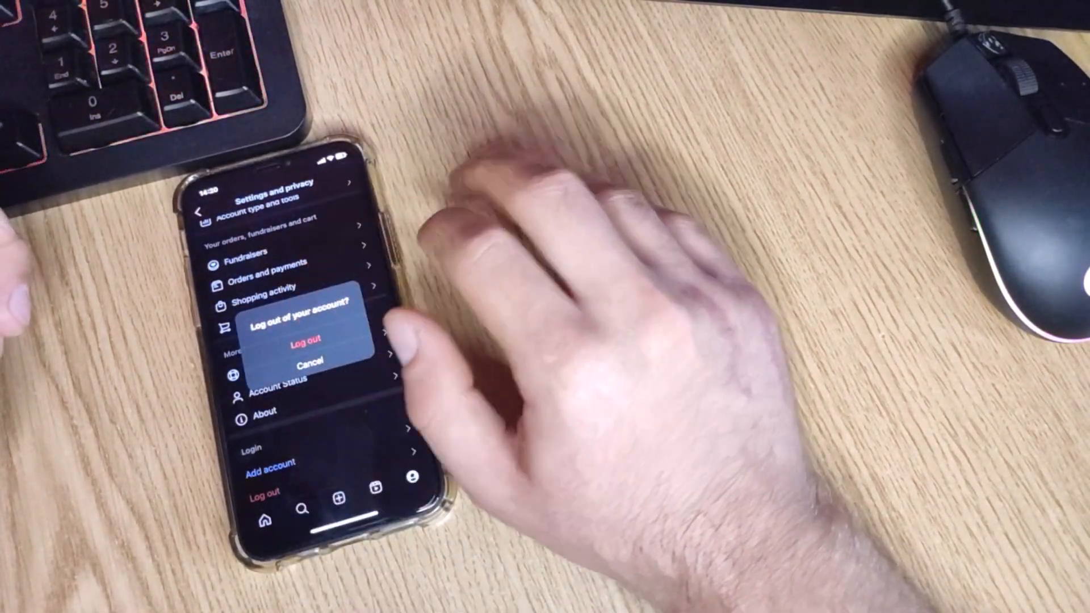
- Confirm the log-out and select the saved account on the login screen
left_click(309, 367)
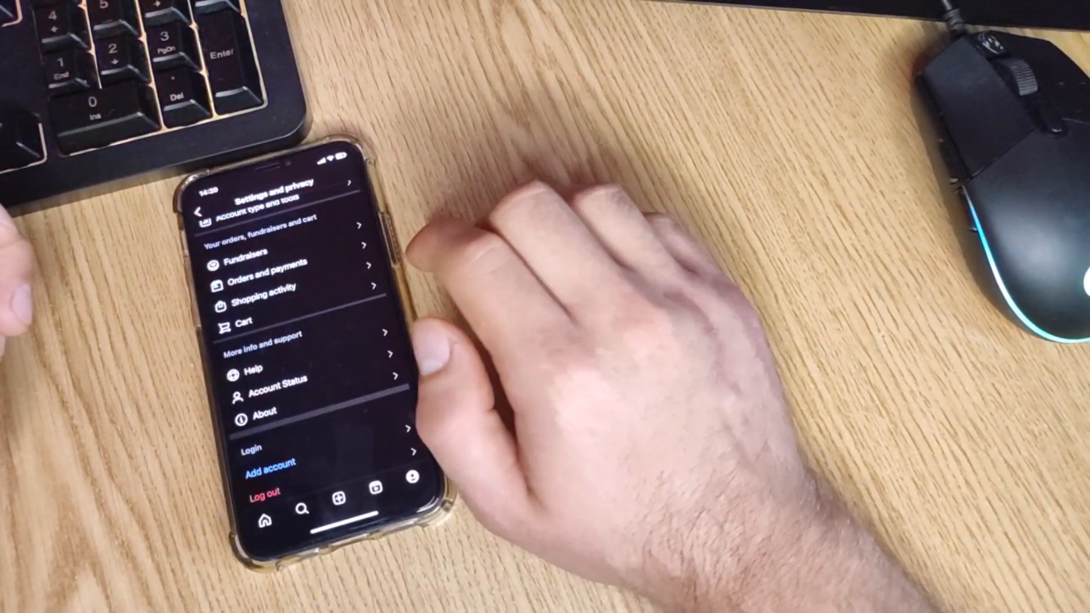
left_click(264, 489)
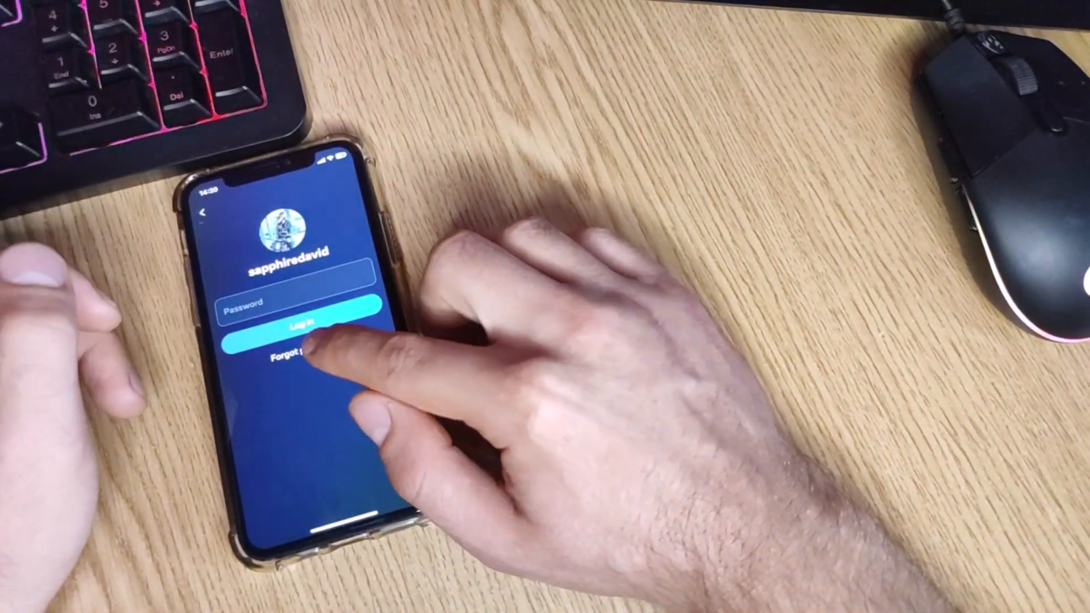
- Start Forgot password recovery and switch to searching by mobile number
left_click(299, 357)
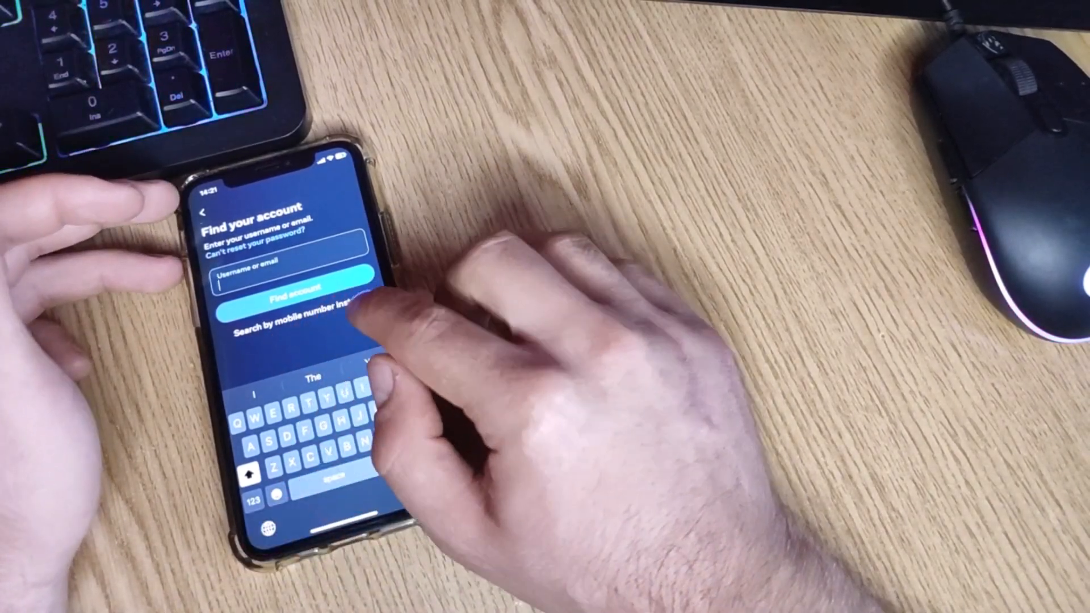
left_click(295, 325)
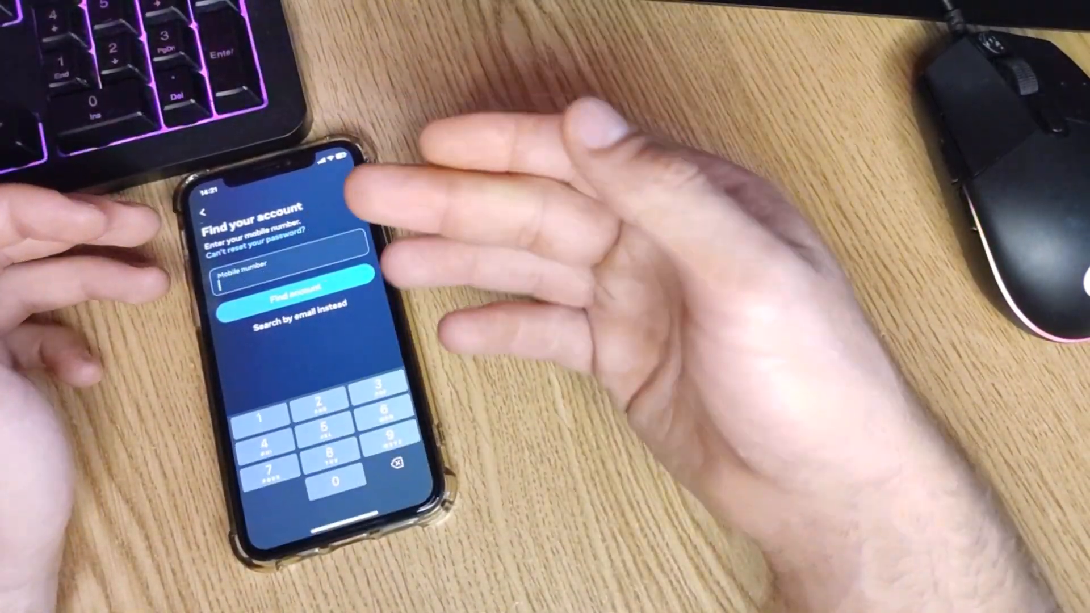